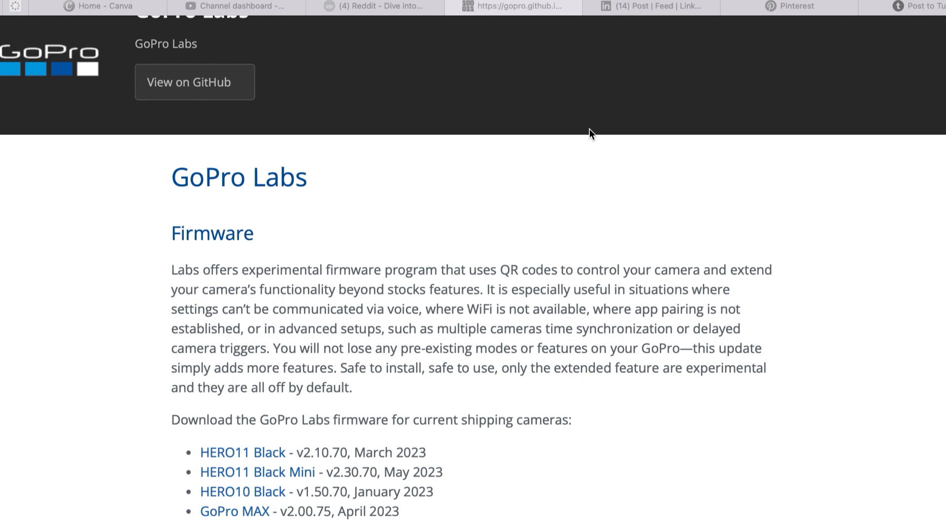
Scroll the QR Control page down to 'Personalize your cameras with Owner Information'.
scroll(down, 3)
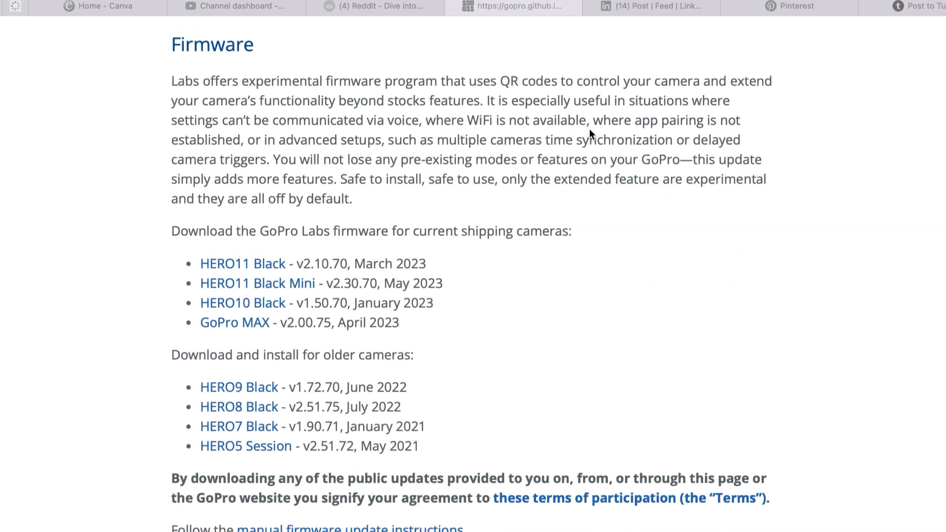
scroll(down, 3)
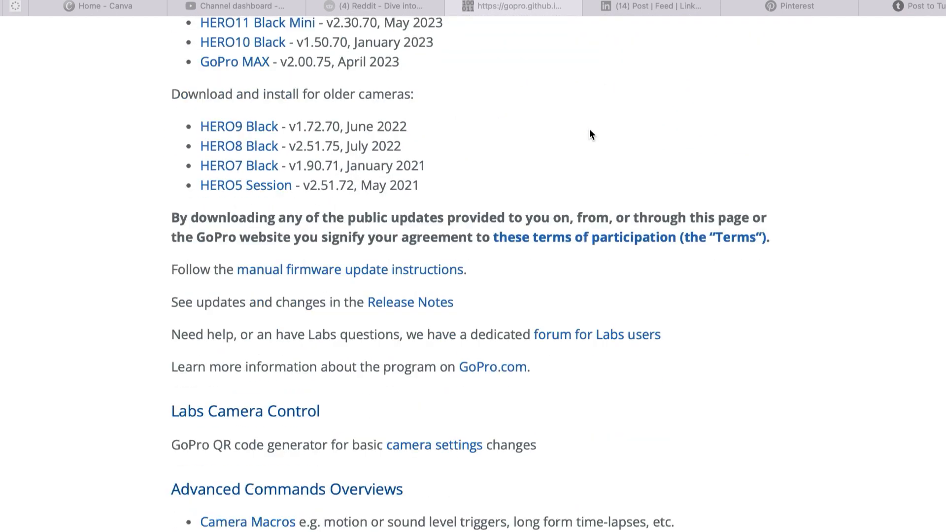
scroll(down, 3)
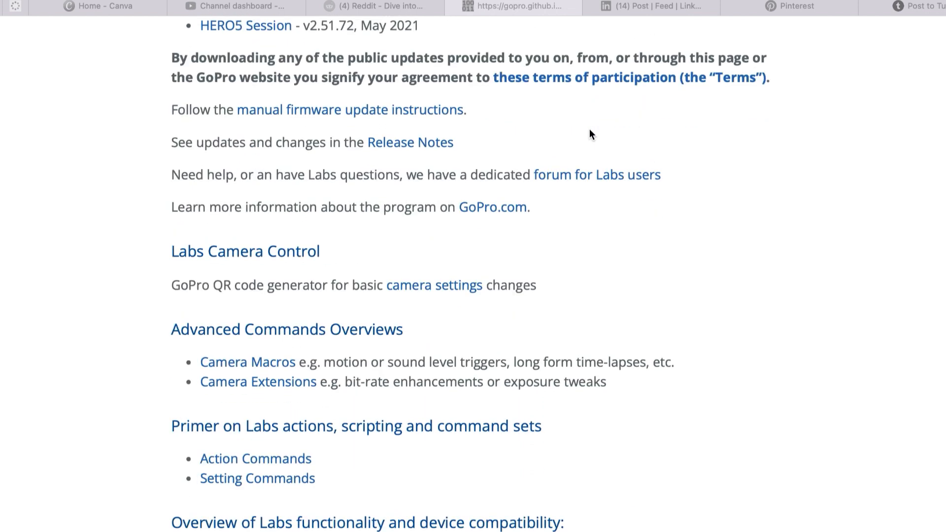
scroll(down, 3)
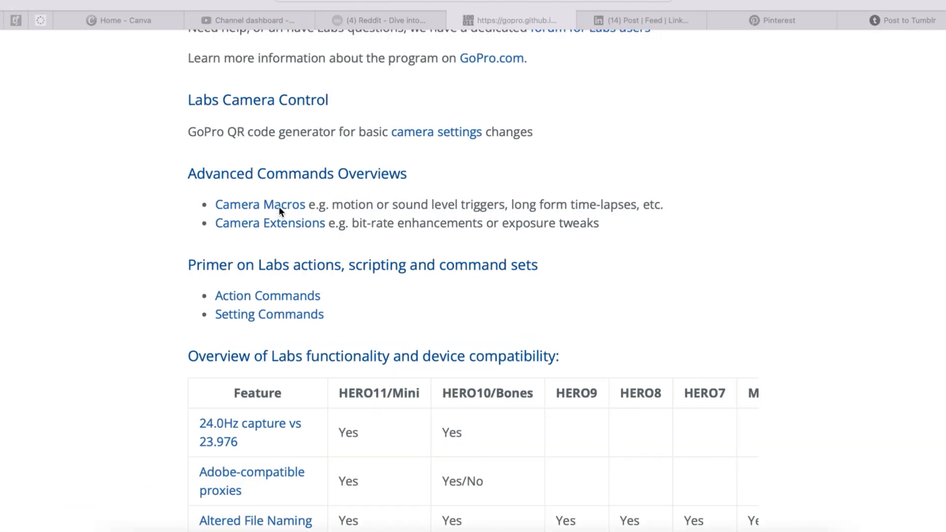
mouse_move(260, 204)
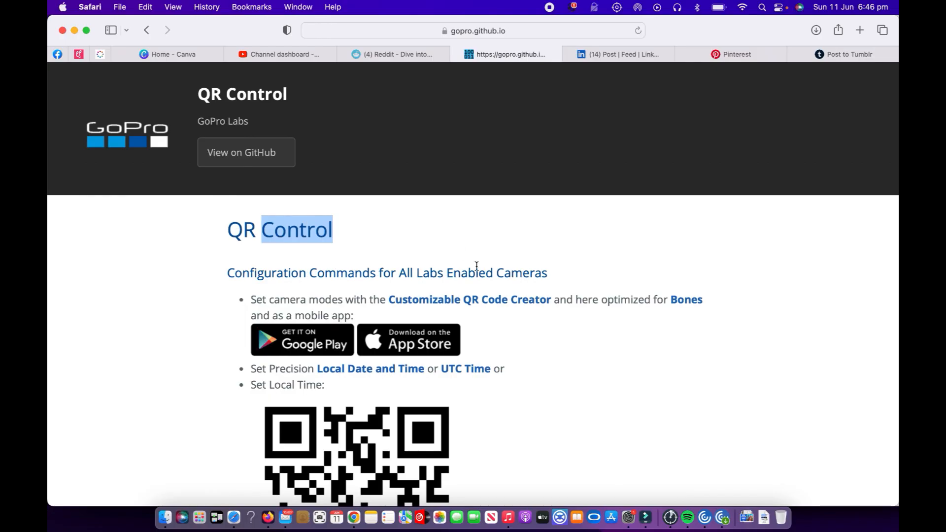
scroll(down, 3)
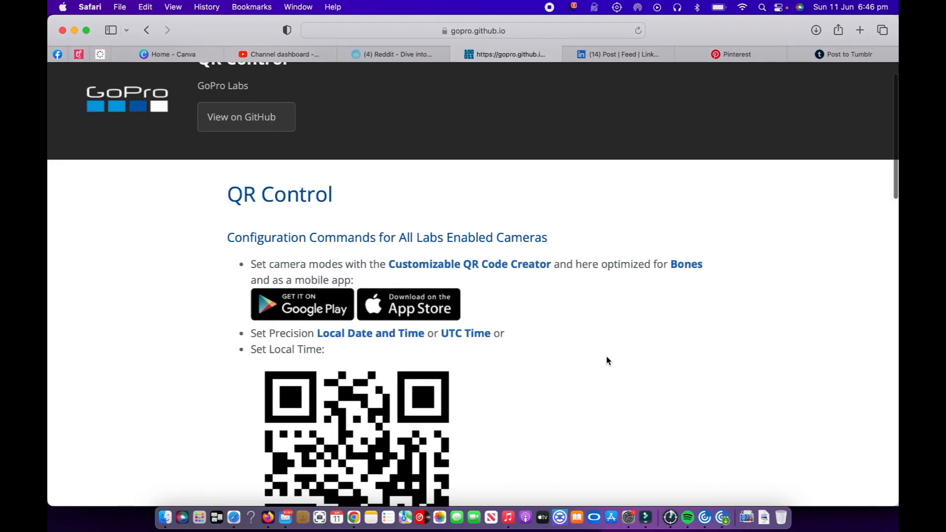
scroll(down, 3)
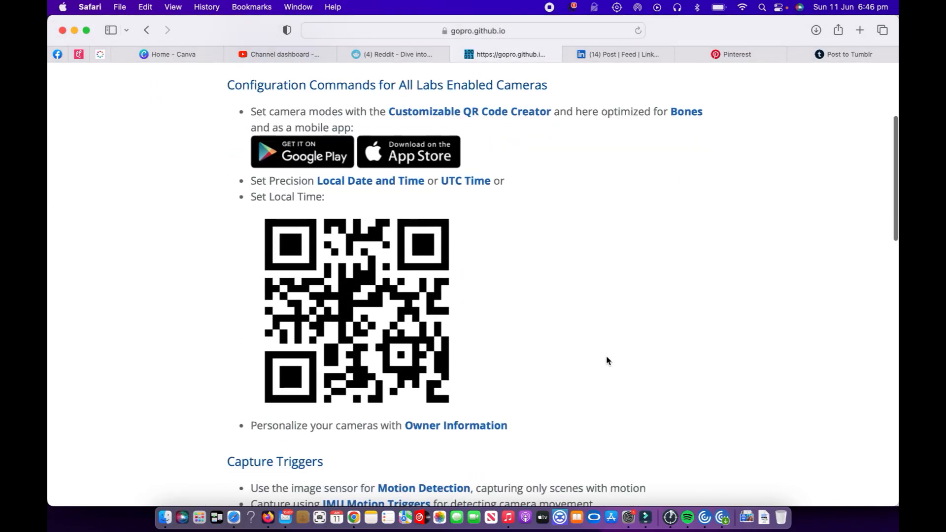
scroll(down, 3)
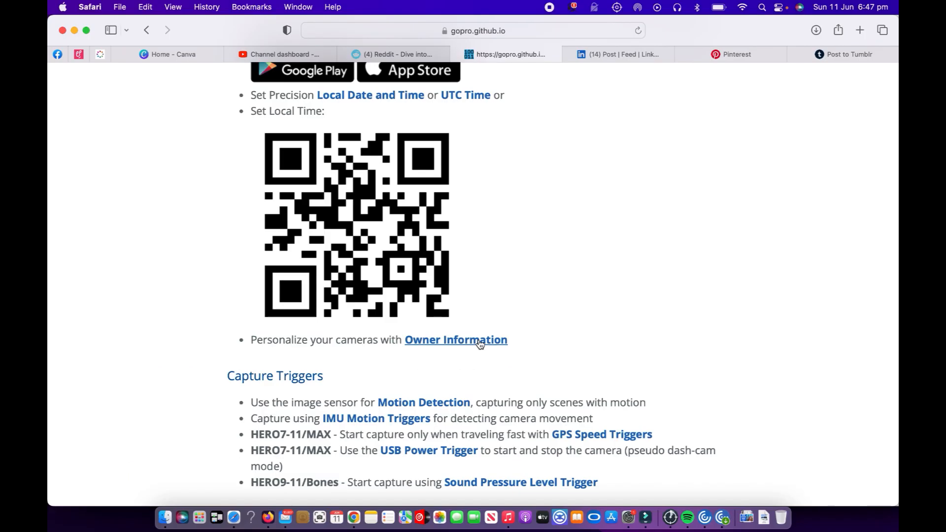
Follow the Owner Information link and scroll to the three personalization lines.
click(455, 340)
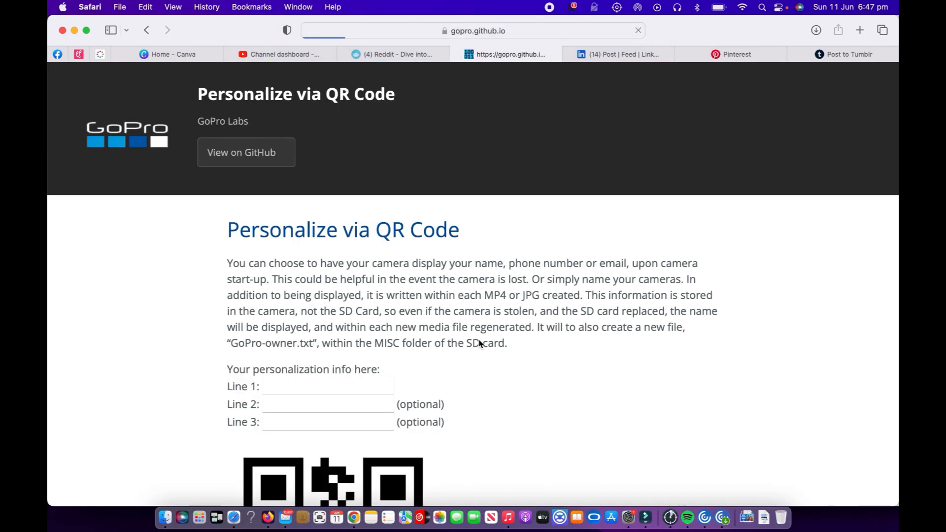
scroll(down, 3)
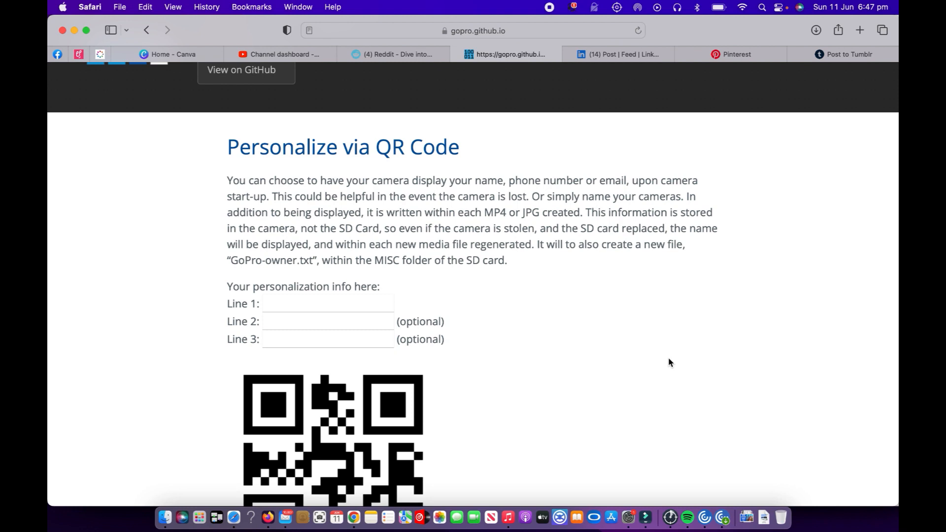
scroll(down, 3)
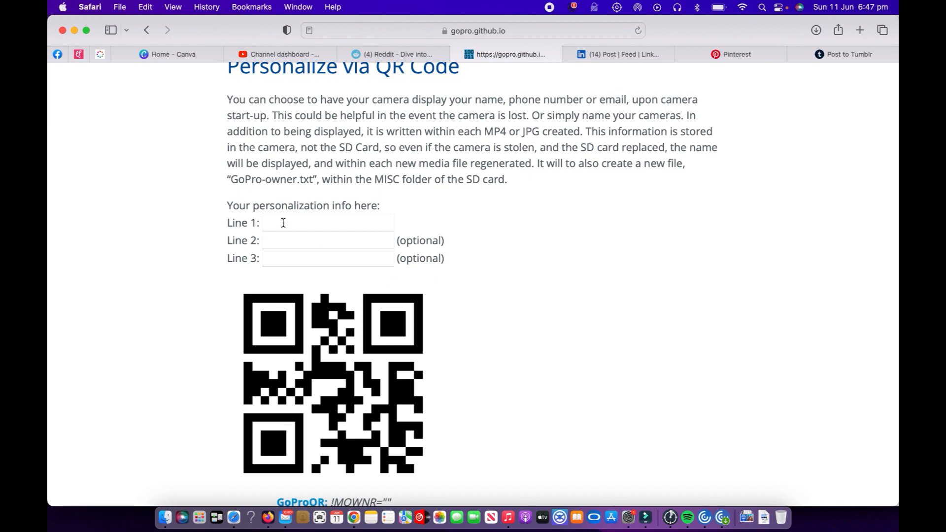
Fill line 1 with 'Adventure Tim', line 2 with 'Adelaide' and begin the phone number on line 3.
click(327, 222)
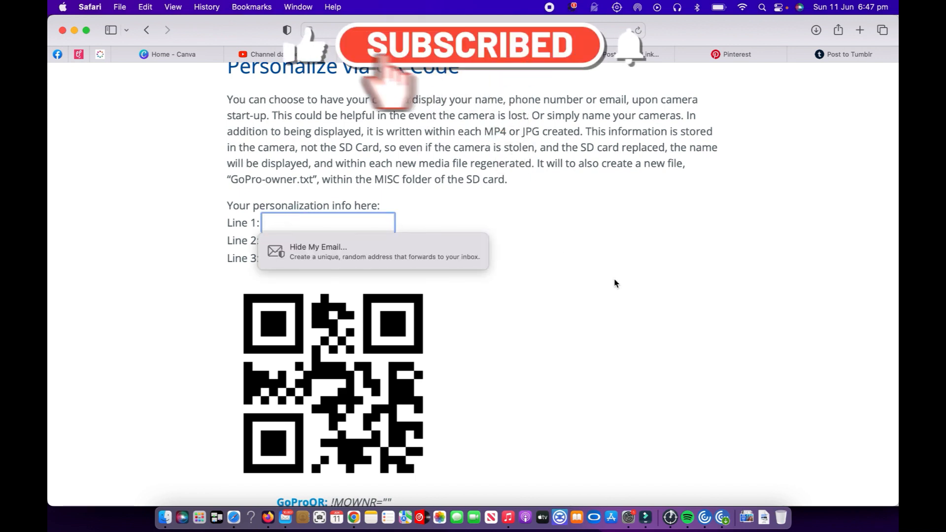
text(Adventure Tim)
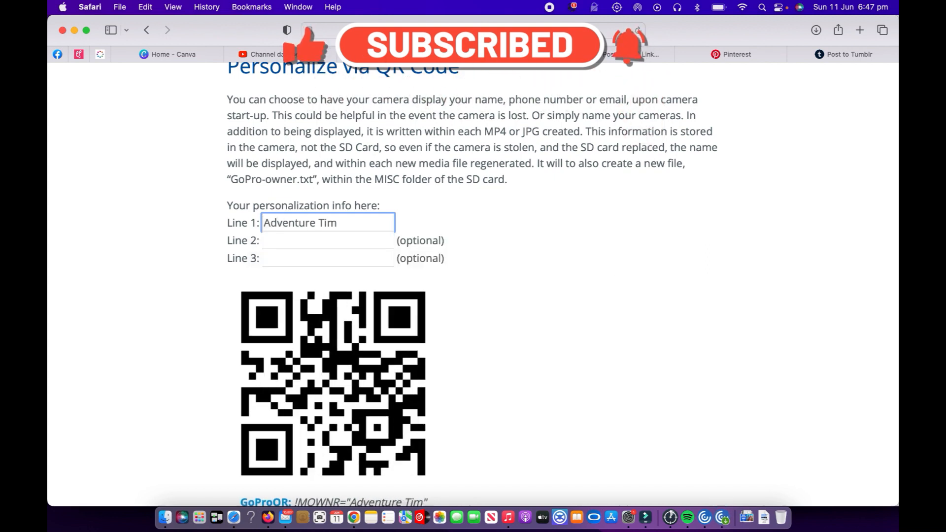
click(327, 240)
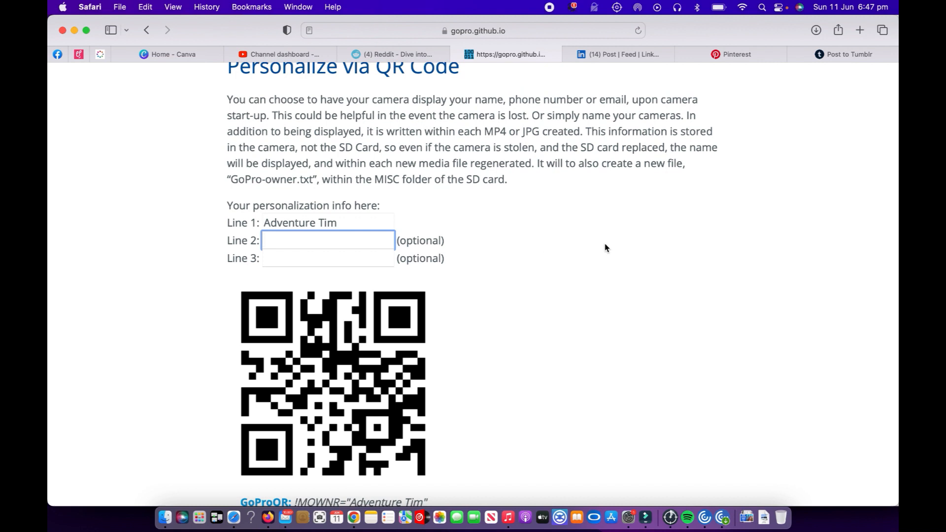
text(Adelaide)
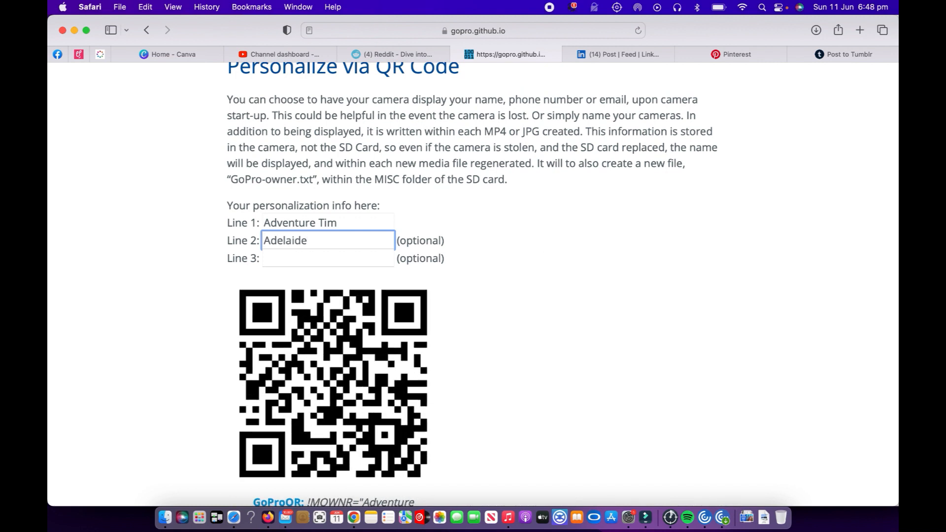
click(327, 257)
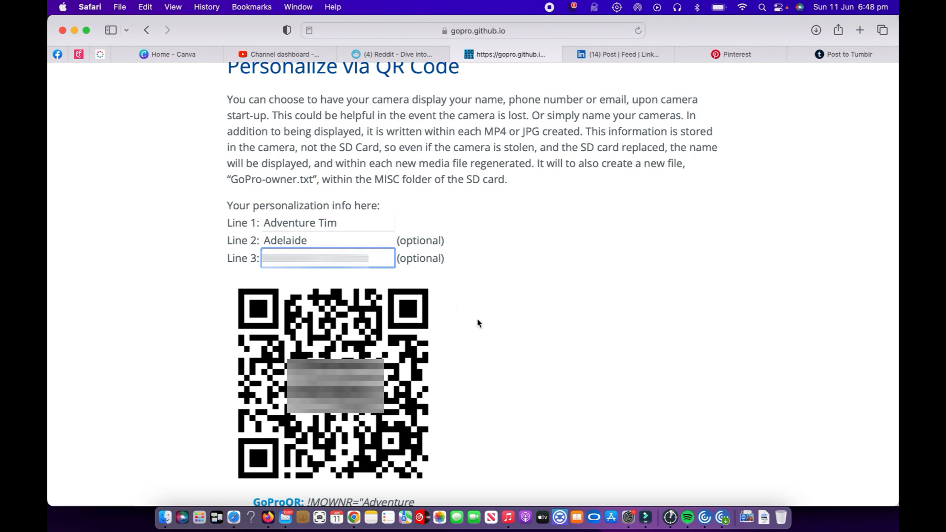
scroll(down, 3)
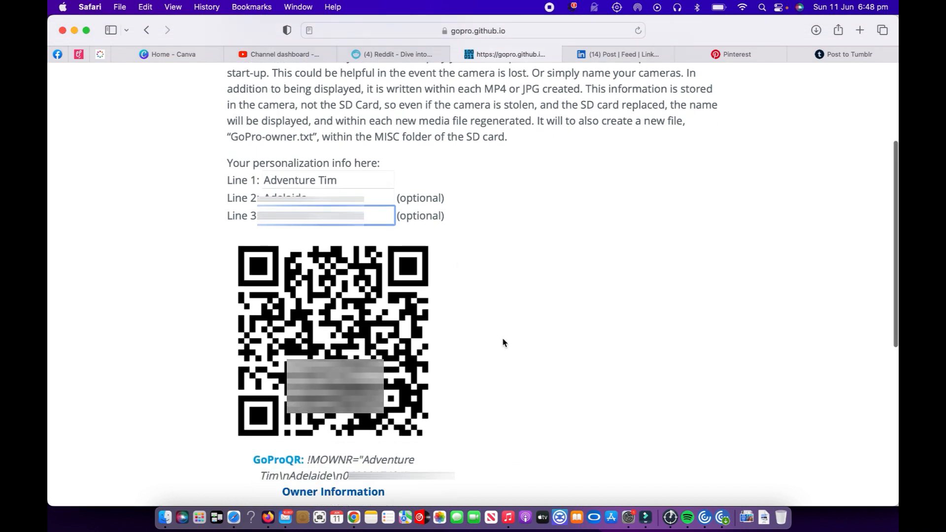